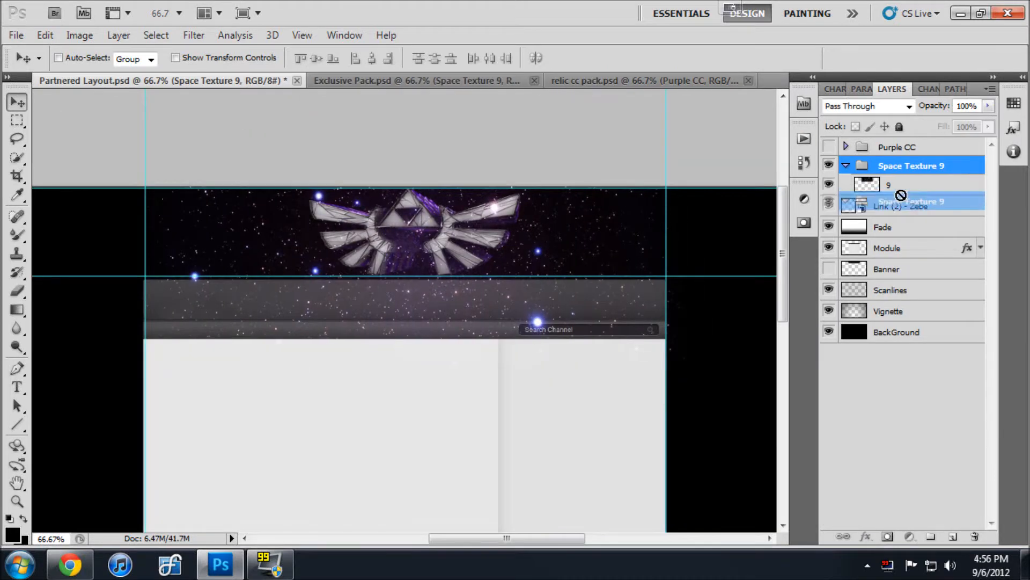
Step: Drop the space texture under the winged Triforce and add a resized Linear Dodge glow layer
left_click(847, 165)
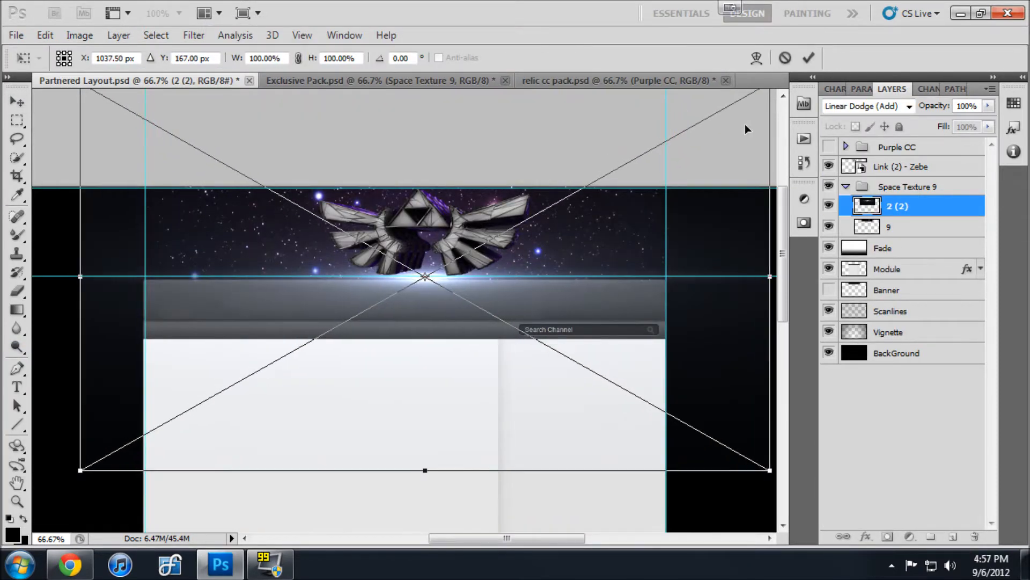
left_click(894, 226)
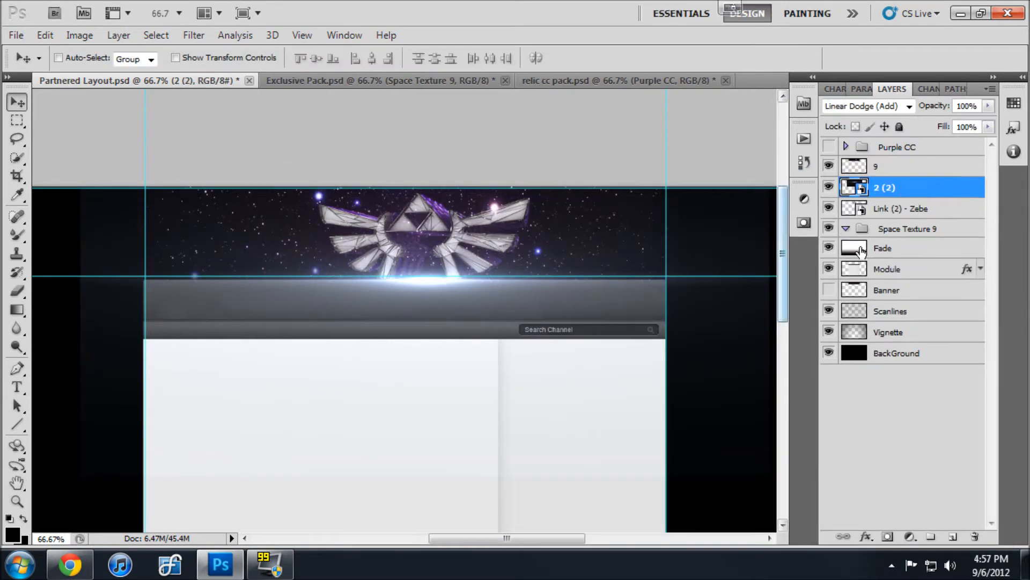
Step: Bring the starry texture in as a Lighter Color layer around the Triforce and browse to the Flares folder
left_click(381, 81)
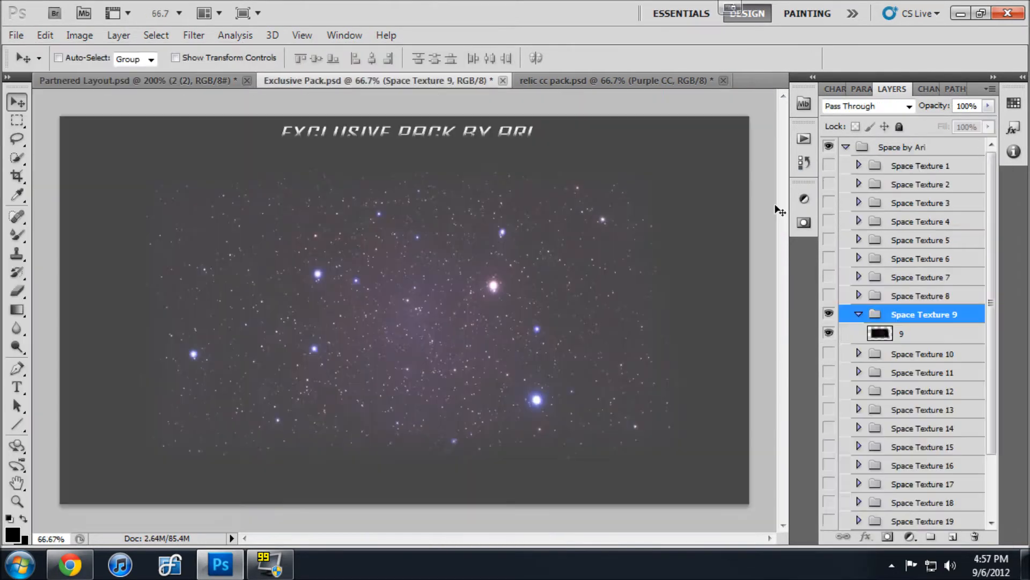
left_click(903, 147)
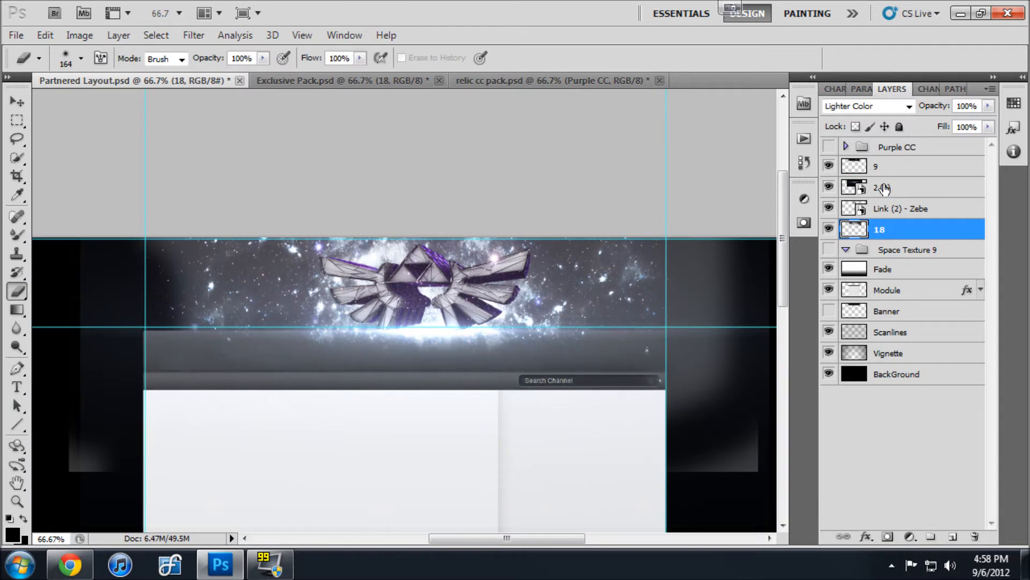
left_click(907, 165)
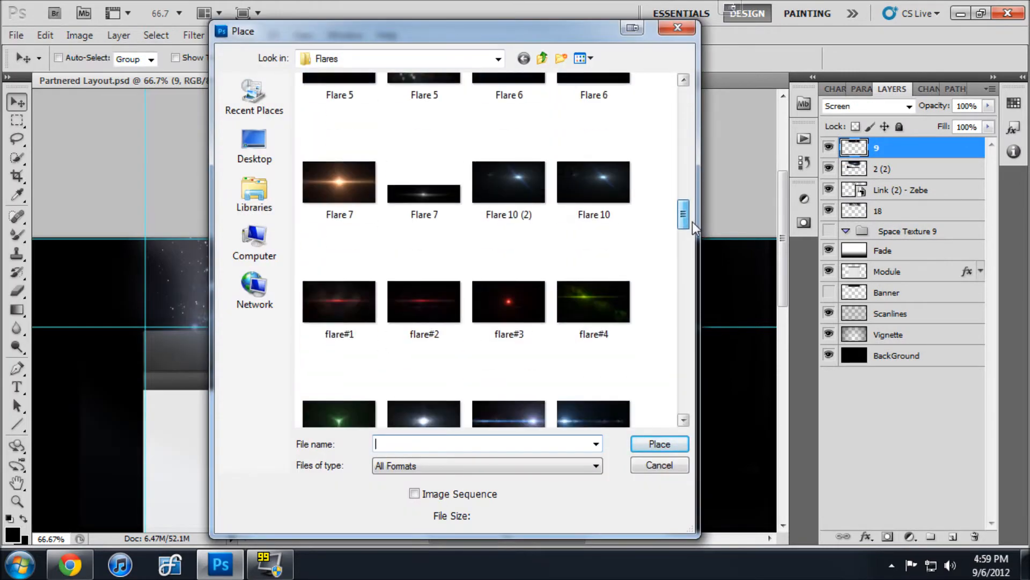
Step: Place a lens flare in Linear Dodge, fit it over the Triforce wings, then view the whole banner
left_click(592, 316)
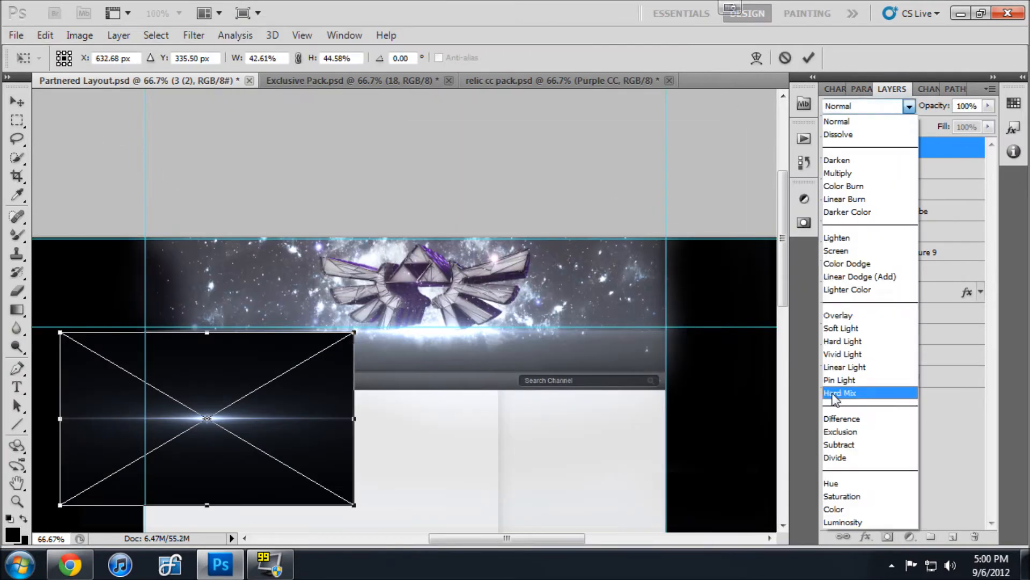
left_click(859, 276)
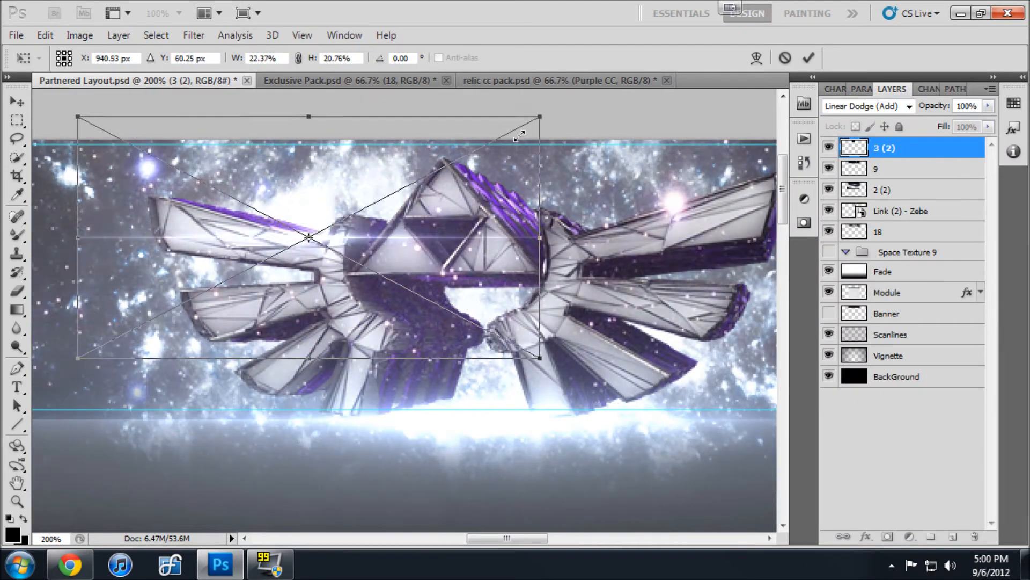
left_click(16, 291)
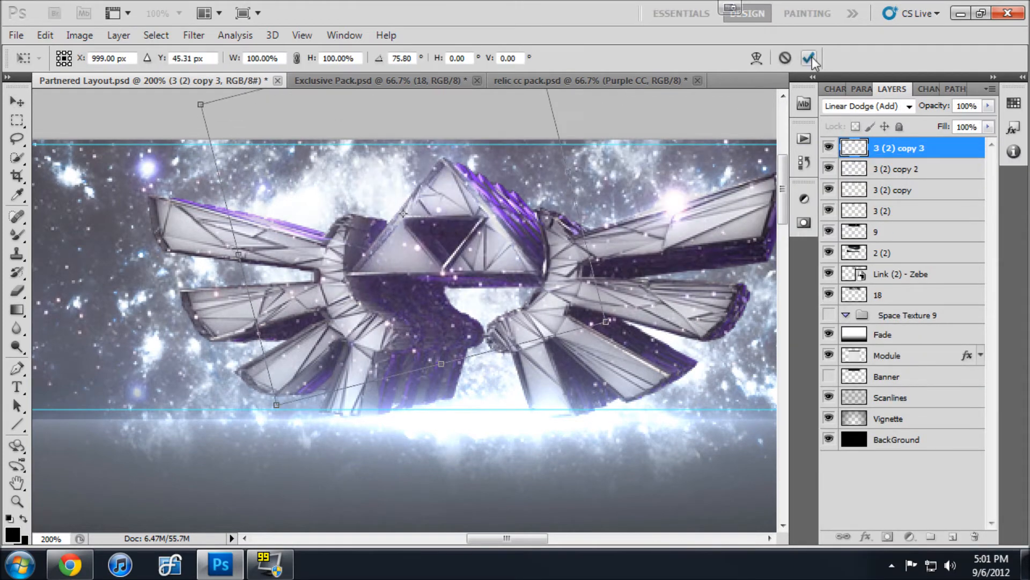
left_click(302, 34)
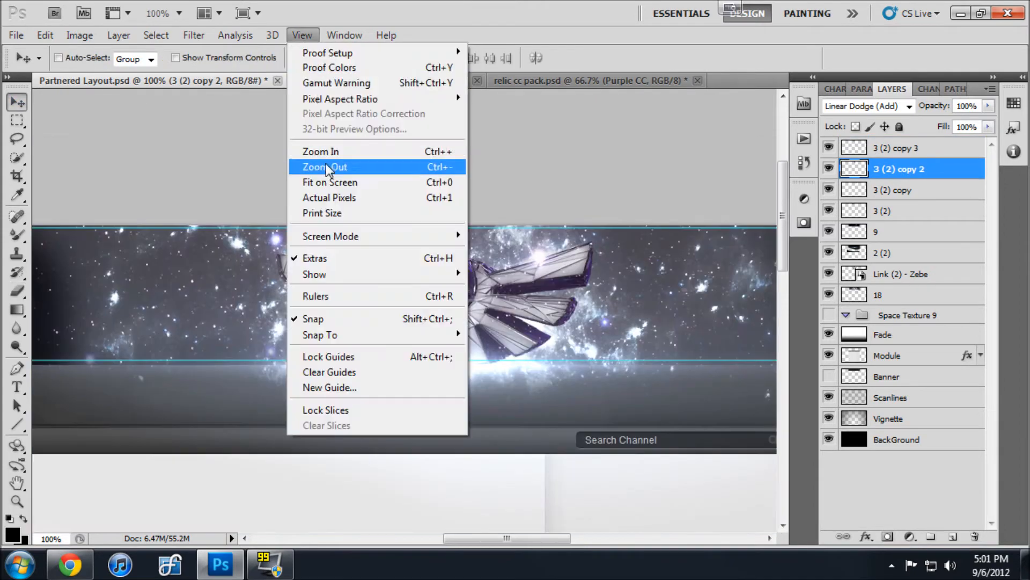
left_click(323, 166)
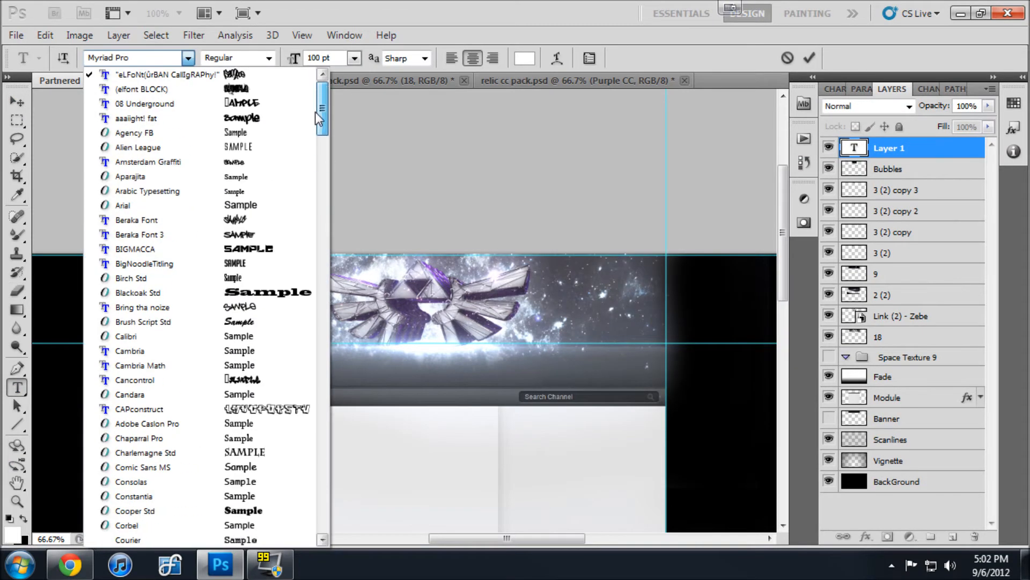
Step: Set the TWITTER, ROSTER, DESIGNER and FACEBOOK labels in Alien League 24pt, checking a reference channel
left_click(139, 147)
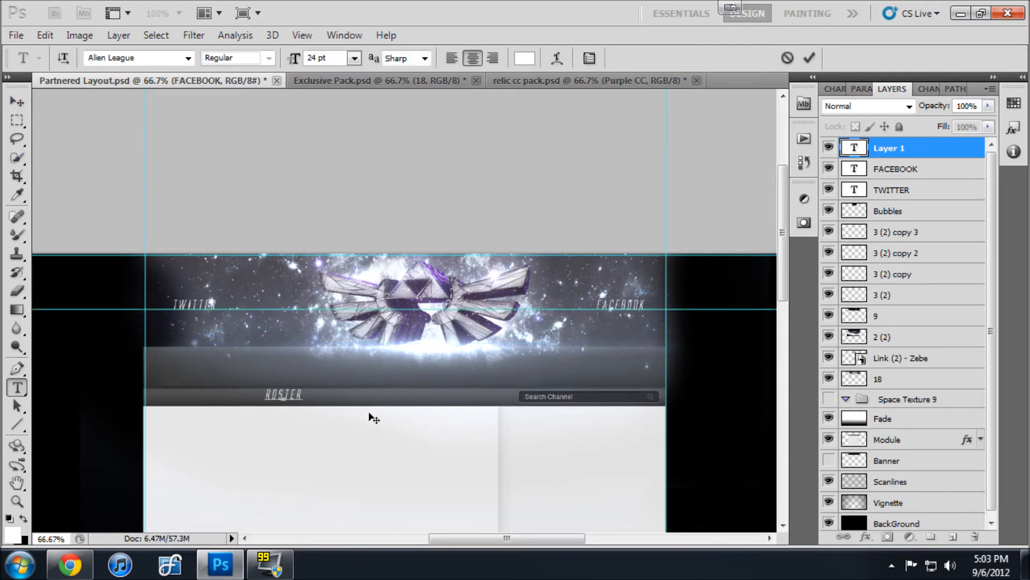
left_click(69, 563)
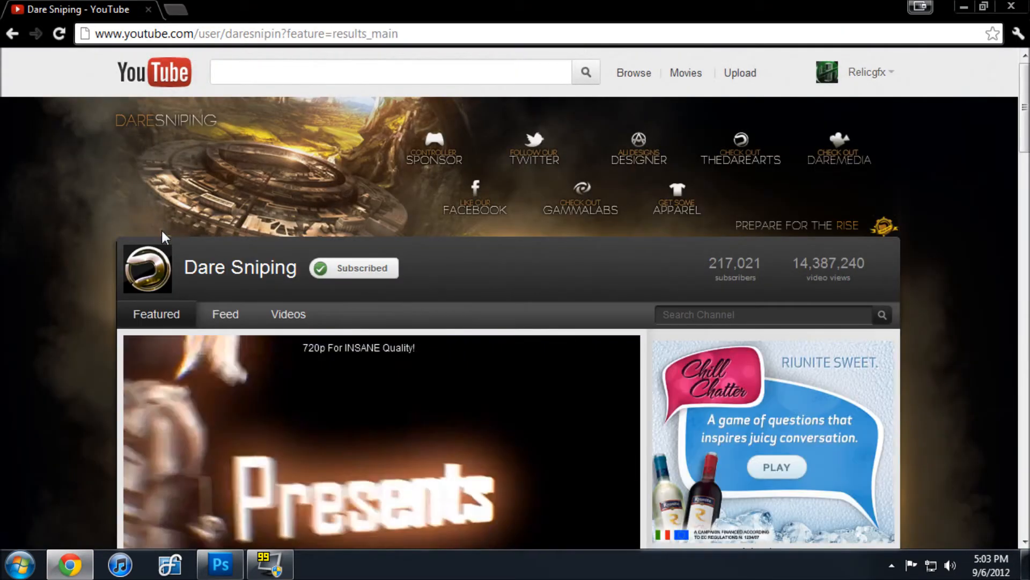
left_click(219, 564)
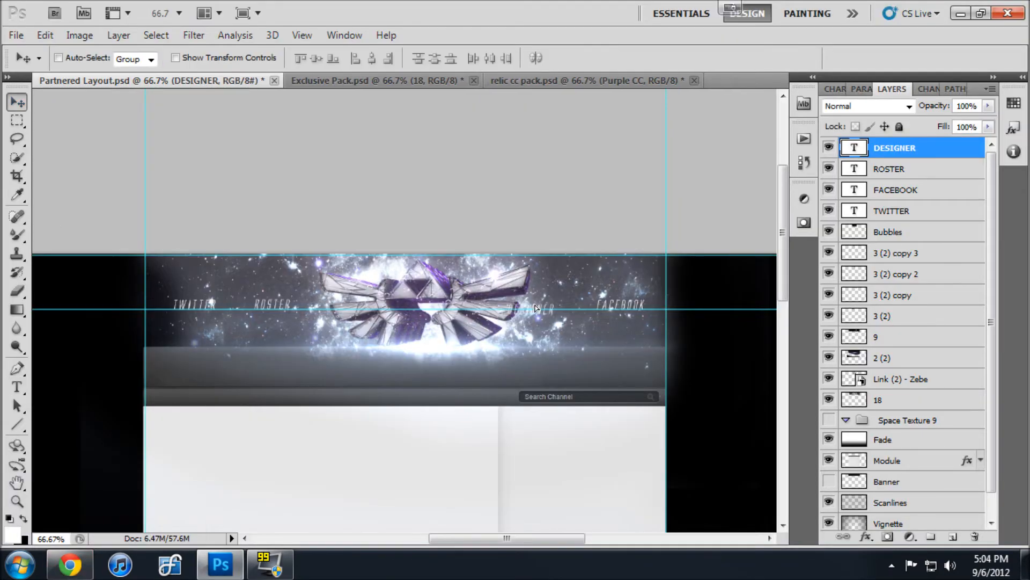
Step: Space the labels in pairs, DESIGNER beside FACEBOOK and TWITTER adjusted, flanking the Triforce
left_click(894, 210)
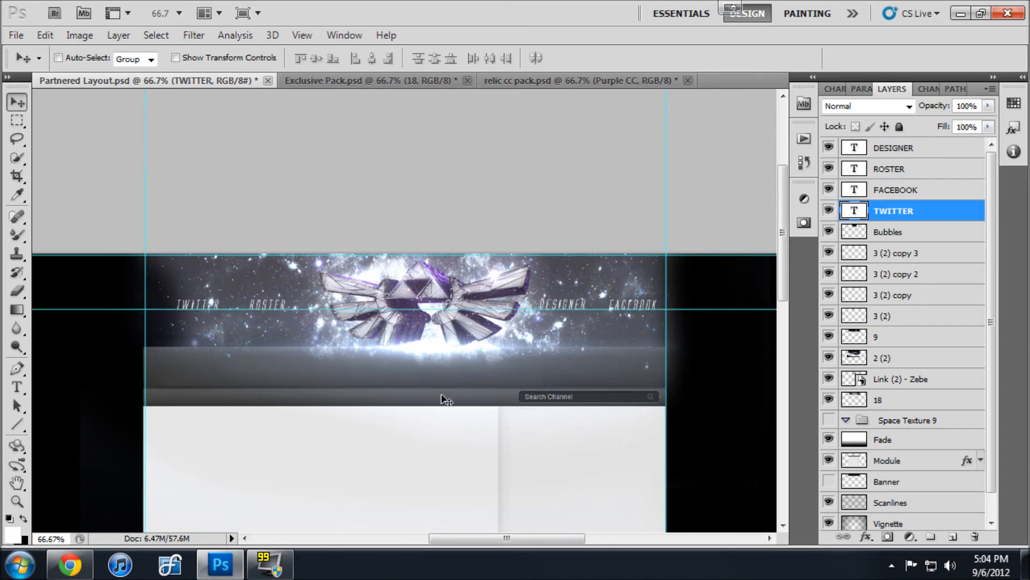
left_click(891, 169)
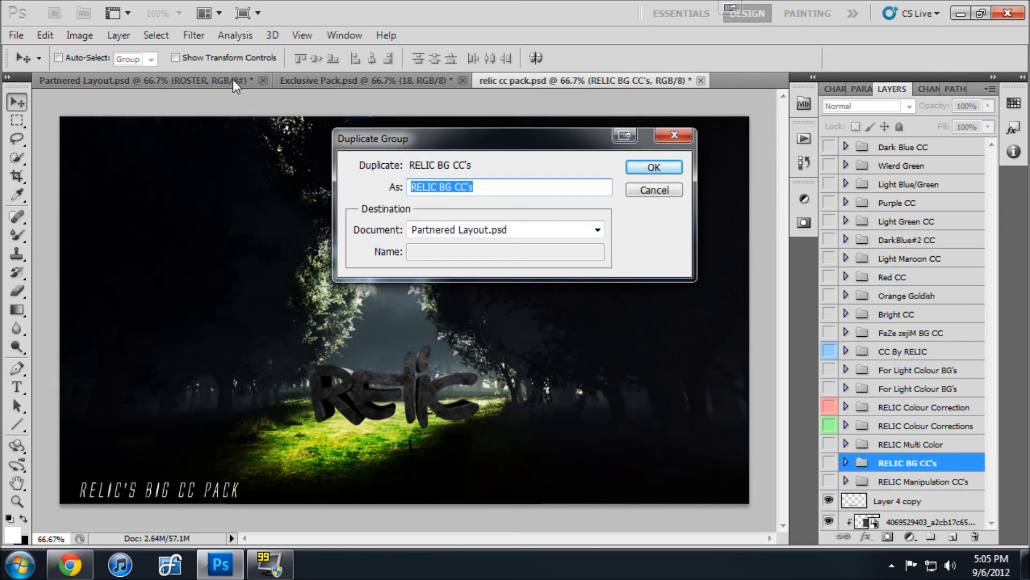
Step: Copy the RELIC BG CC's colour-correction group into Partnered Layout.psd and expand the Blue CC's variants
left_click(652, 168)
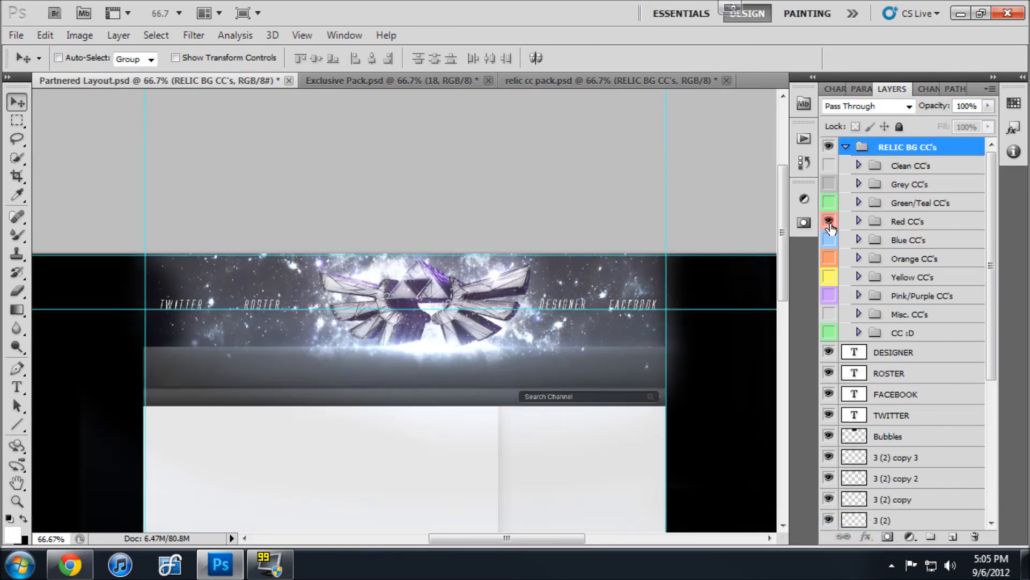
left_click(859, 239)
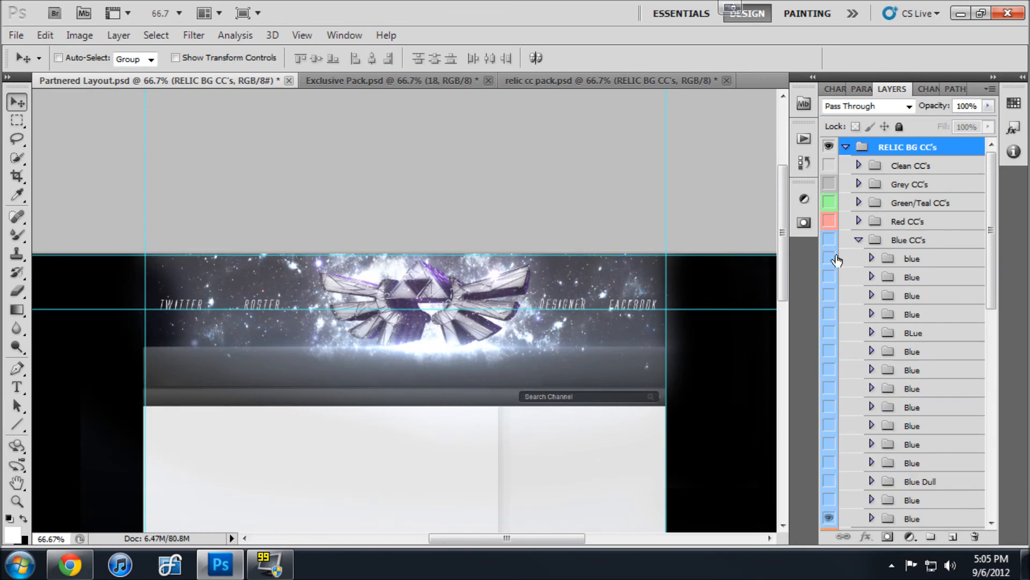